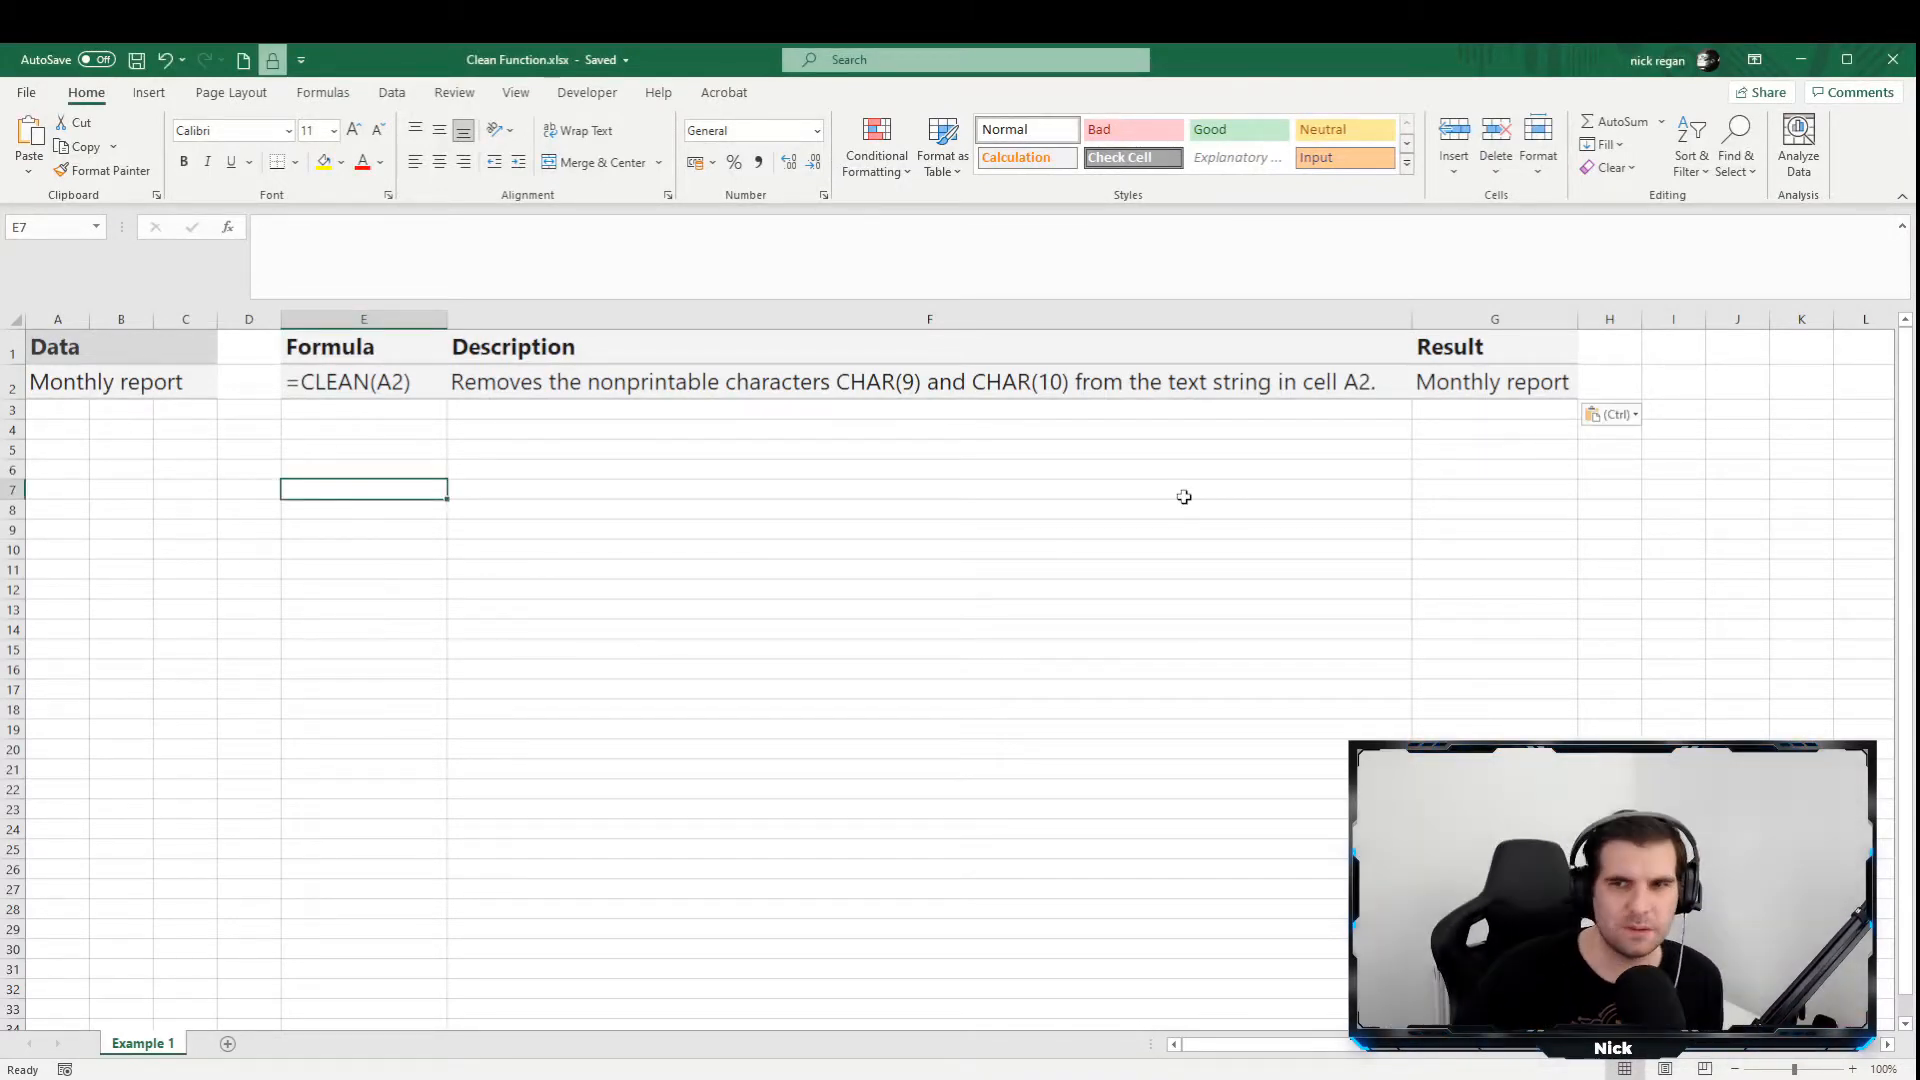
mouse_move(458, 449)
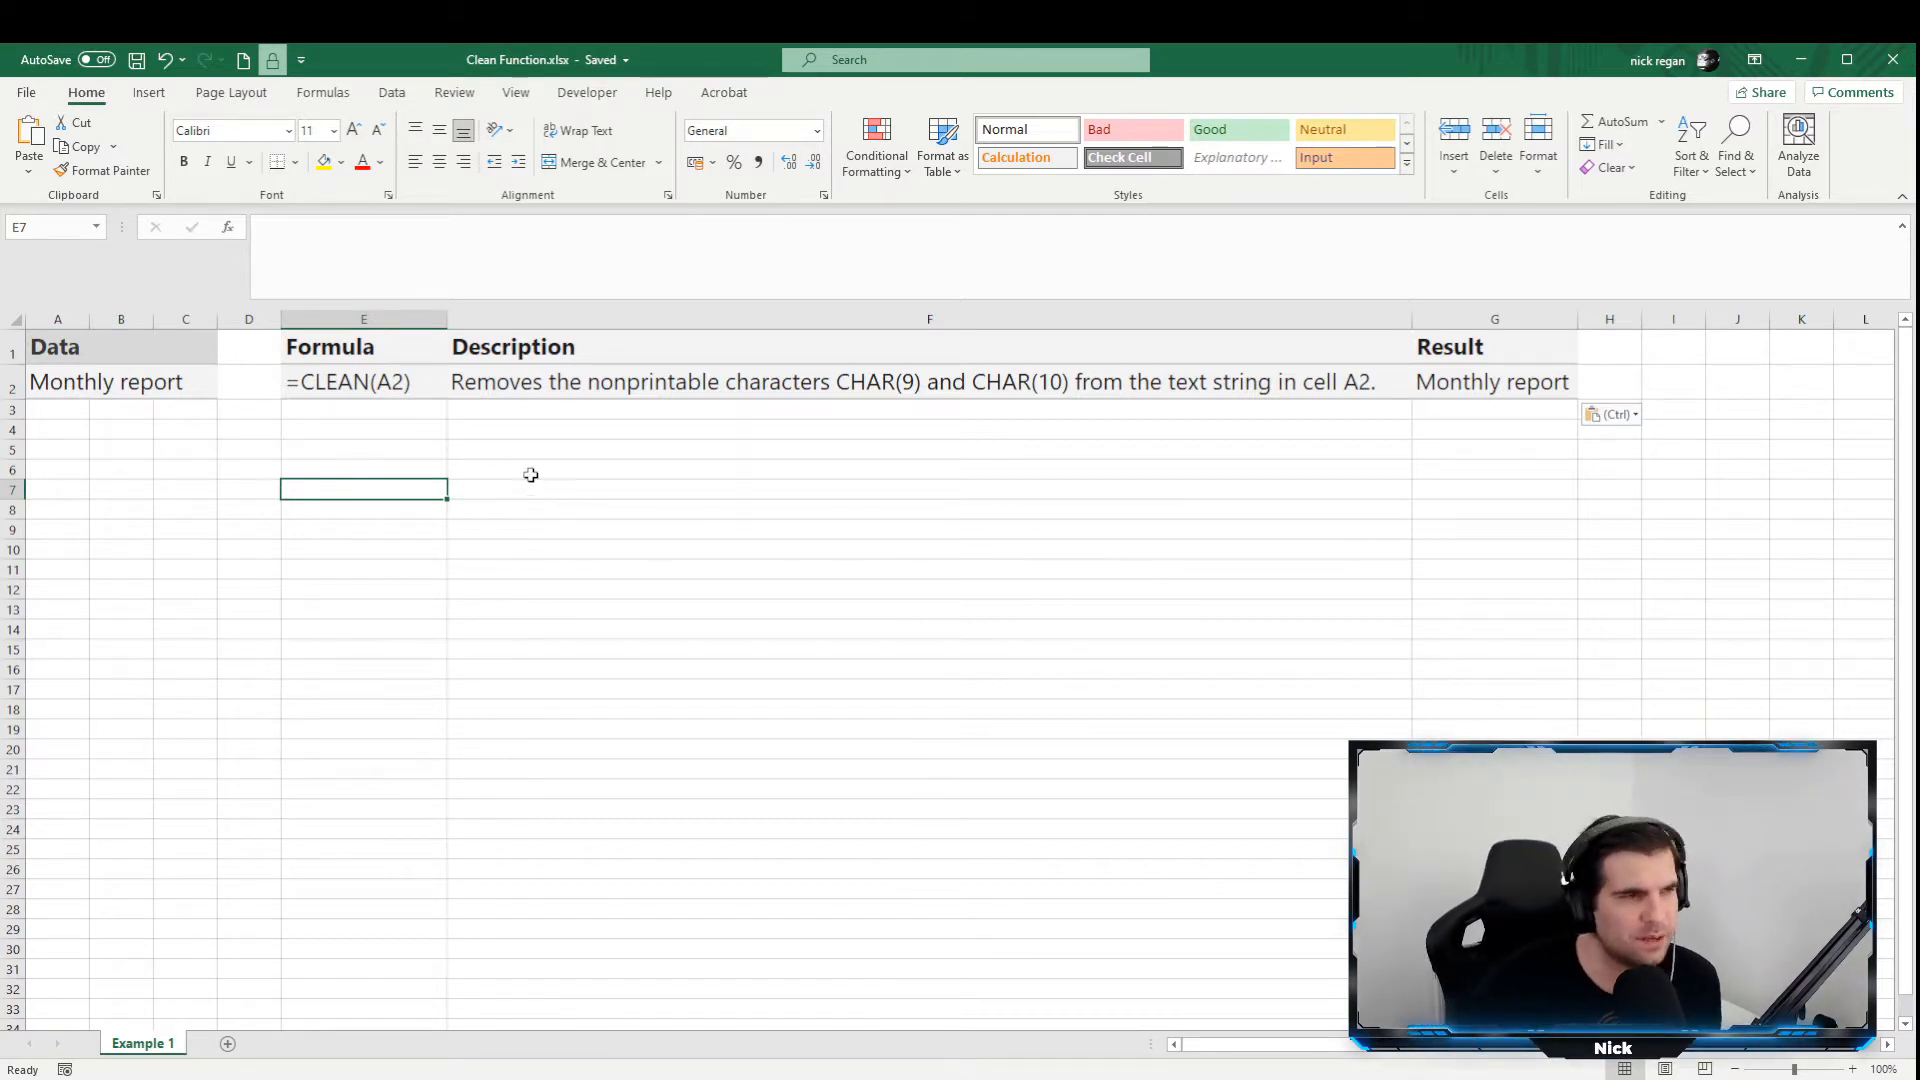
Inspect the formula behind the text in cell A2.
left_click(363, 429)
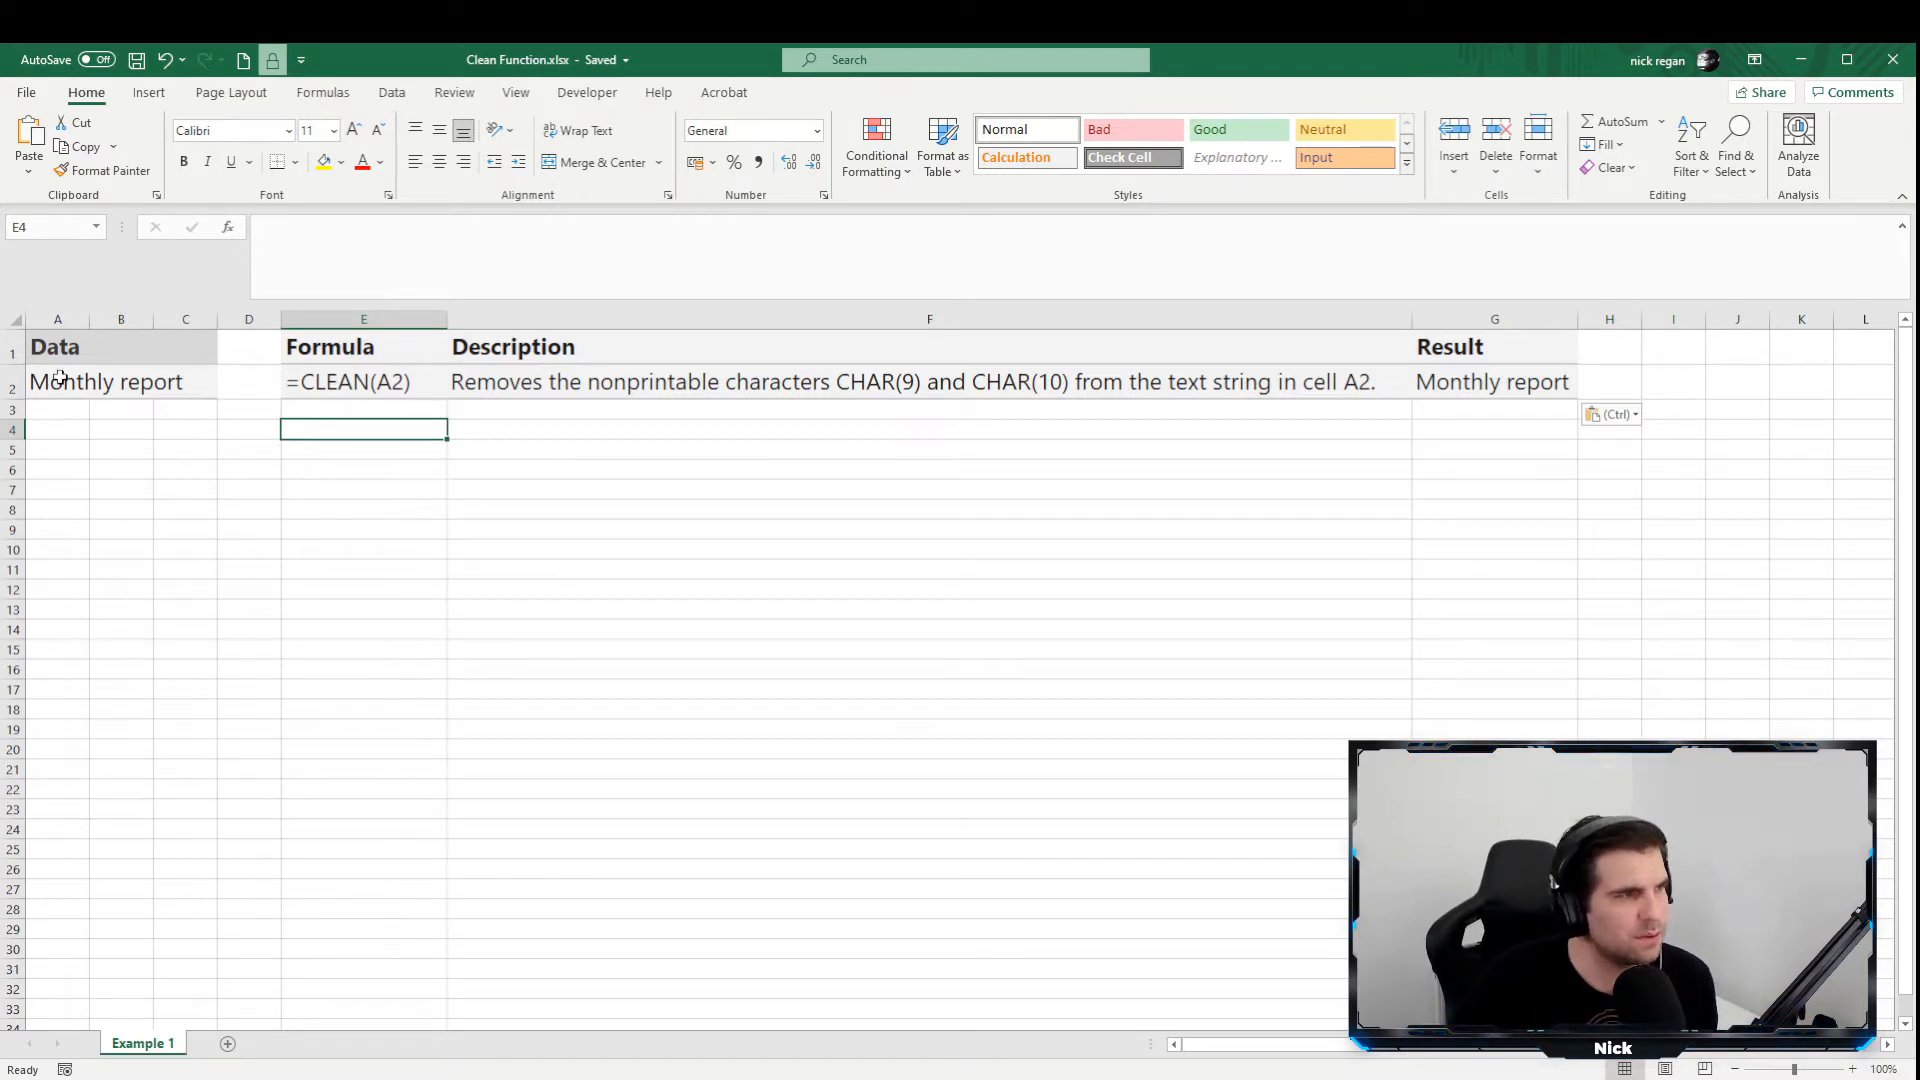
left_click(57, 381)
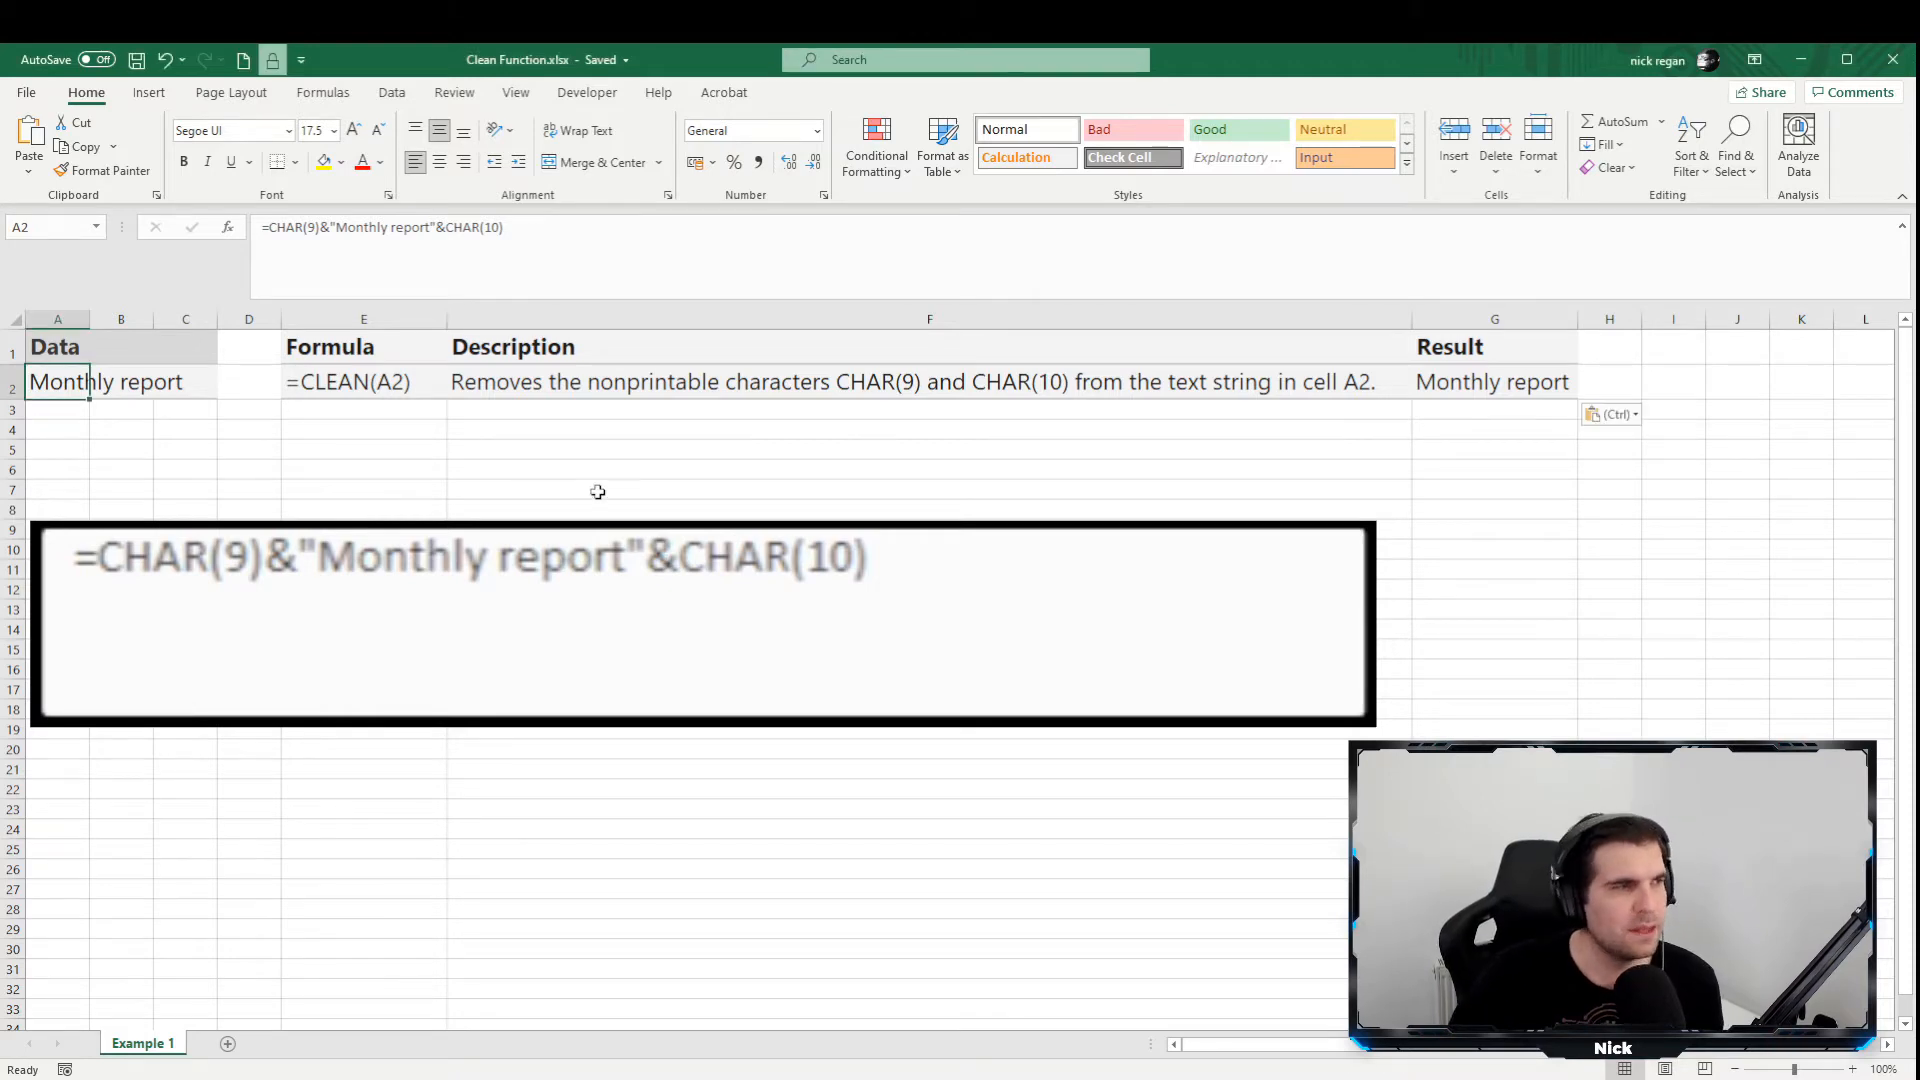
mouse_move(561, 474)
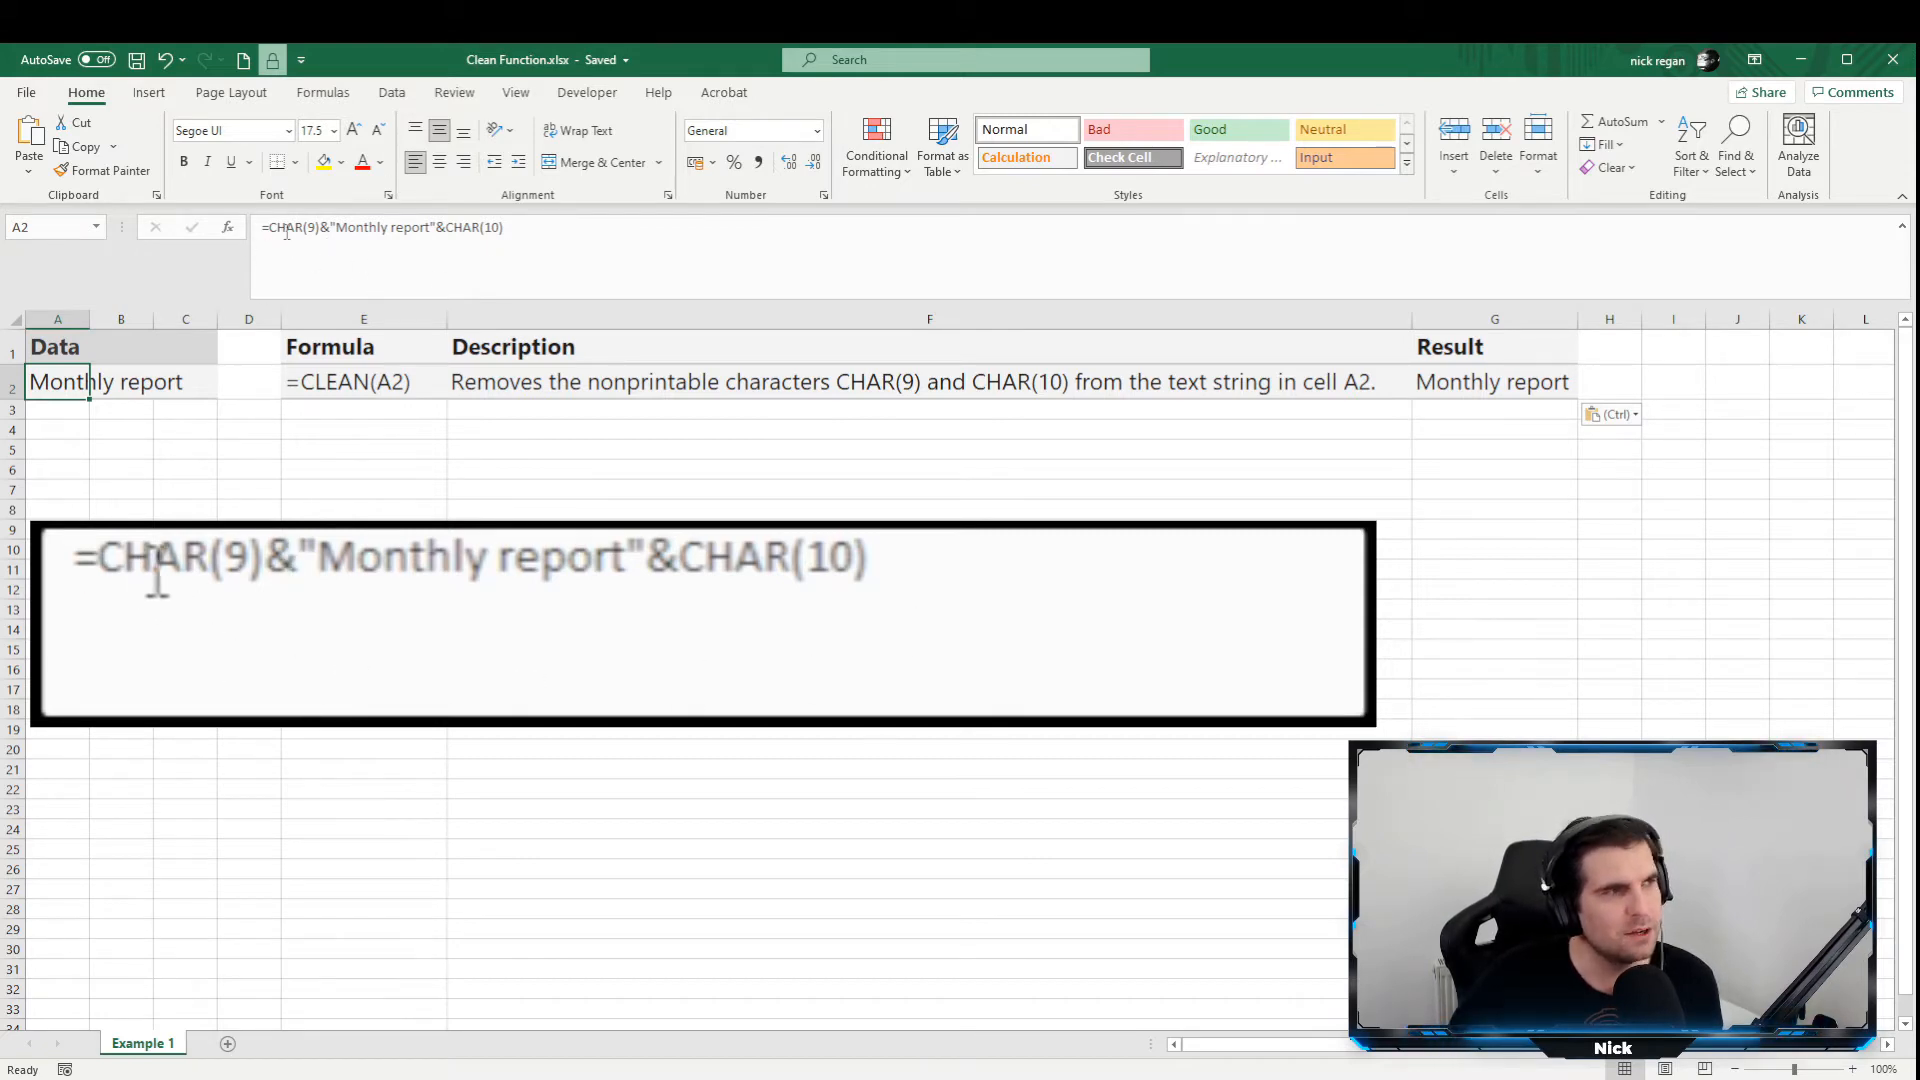
mouse_move(755, 602)
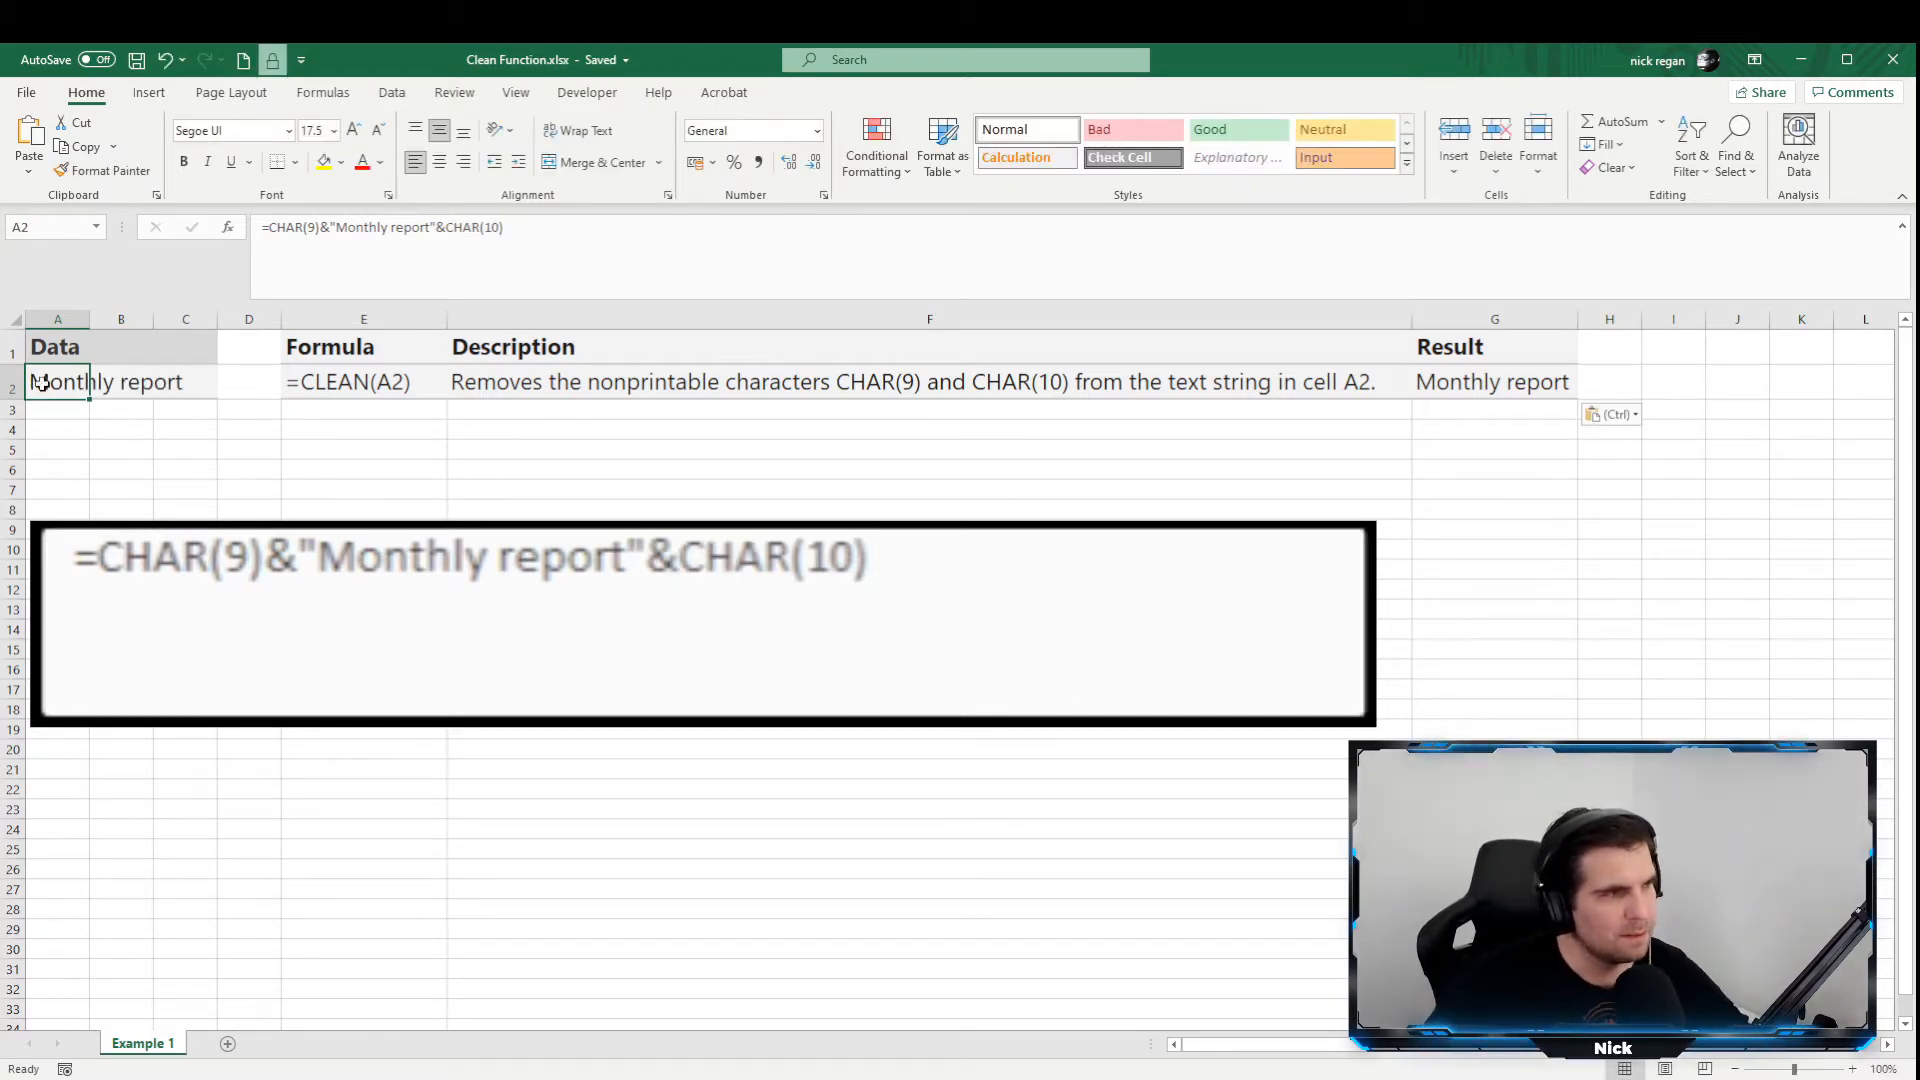
mouse_move(188, 429)
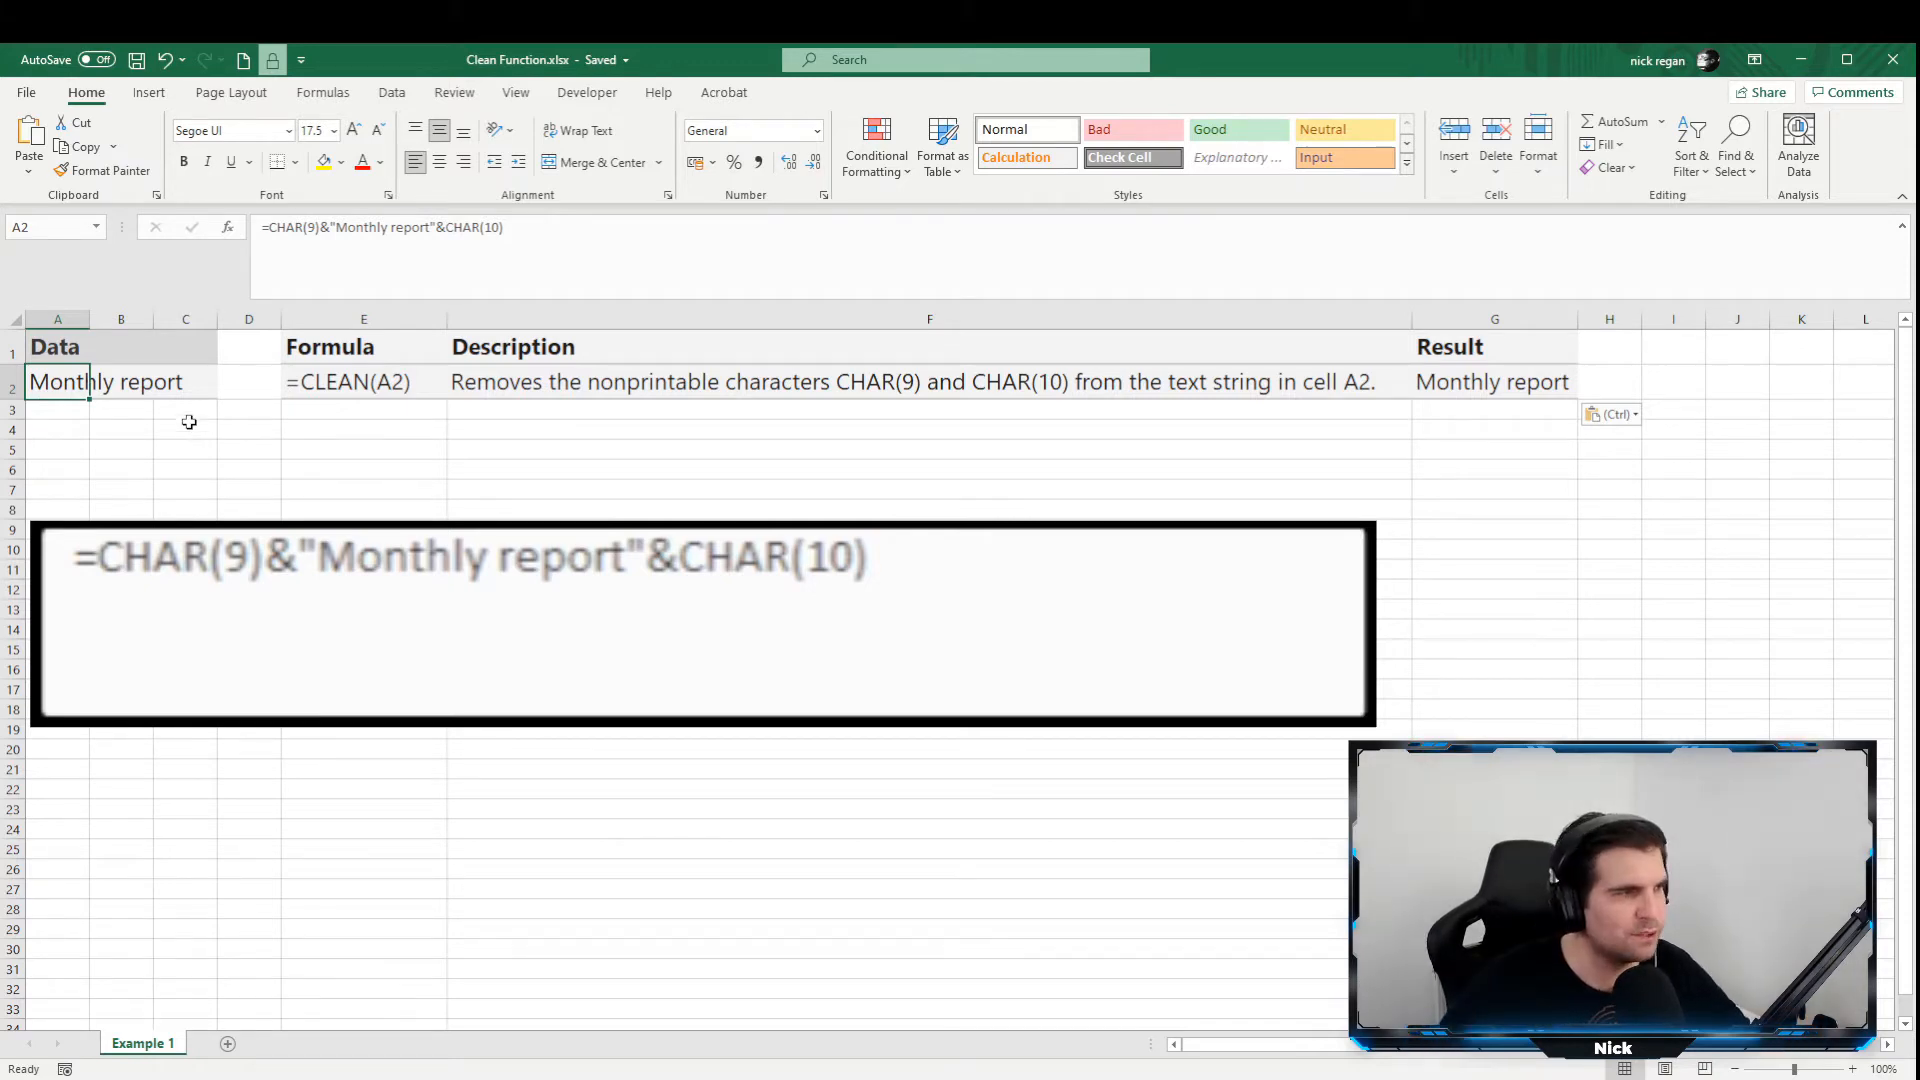
left_click(363, 382)
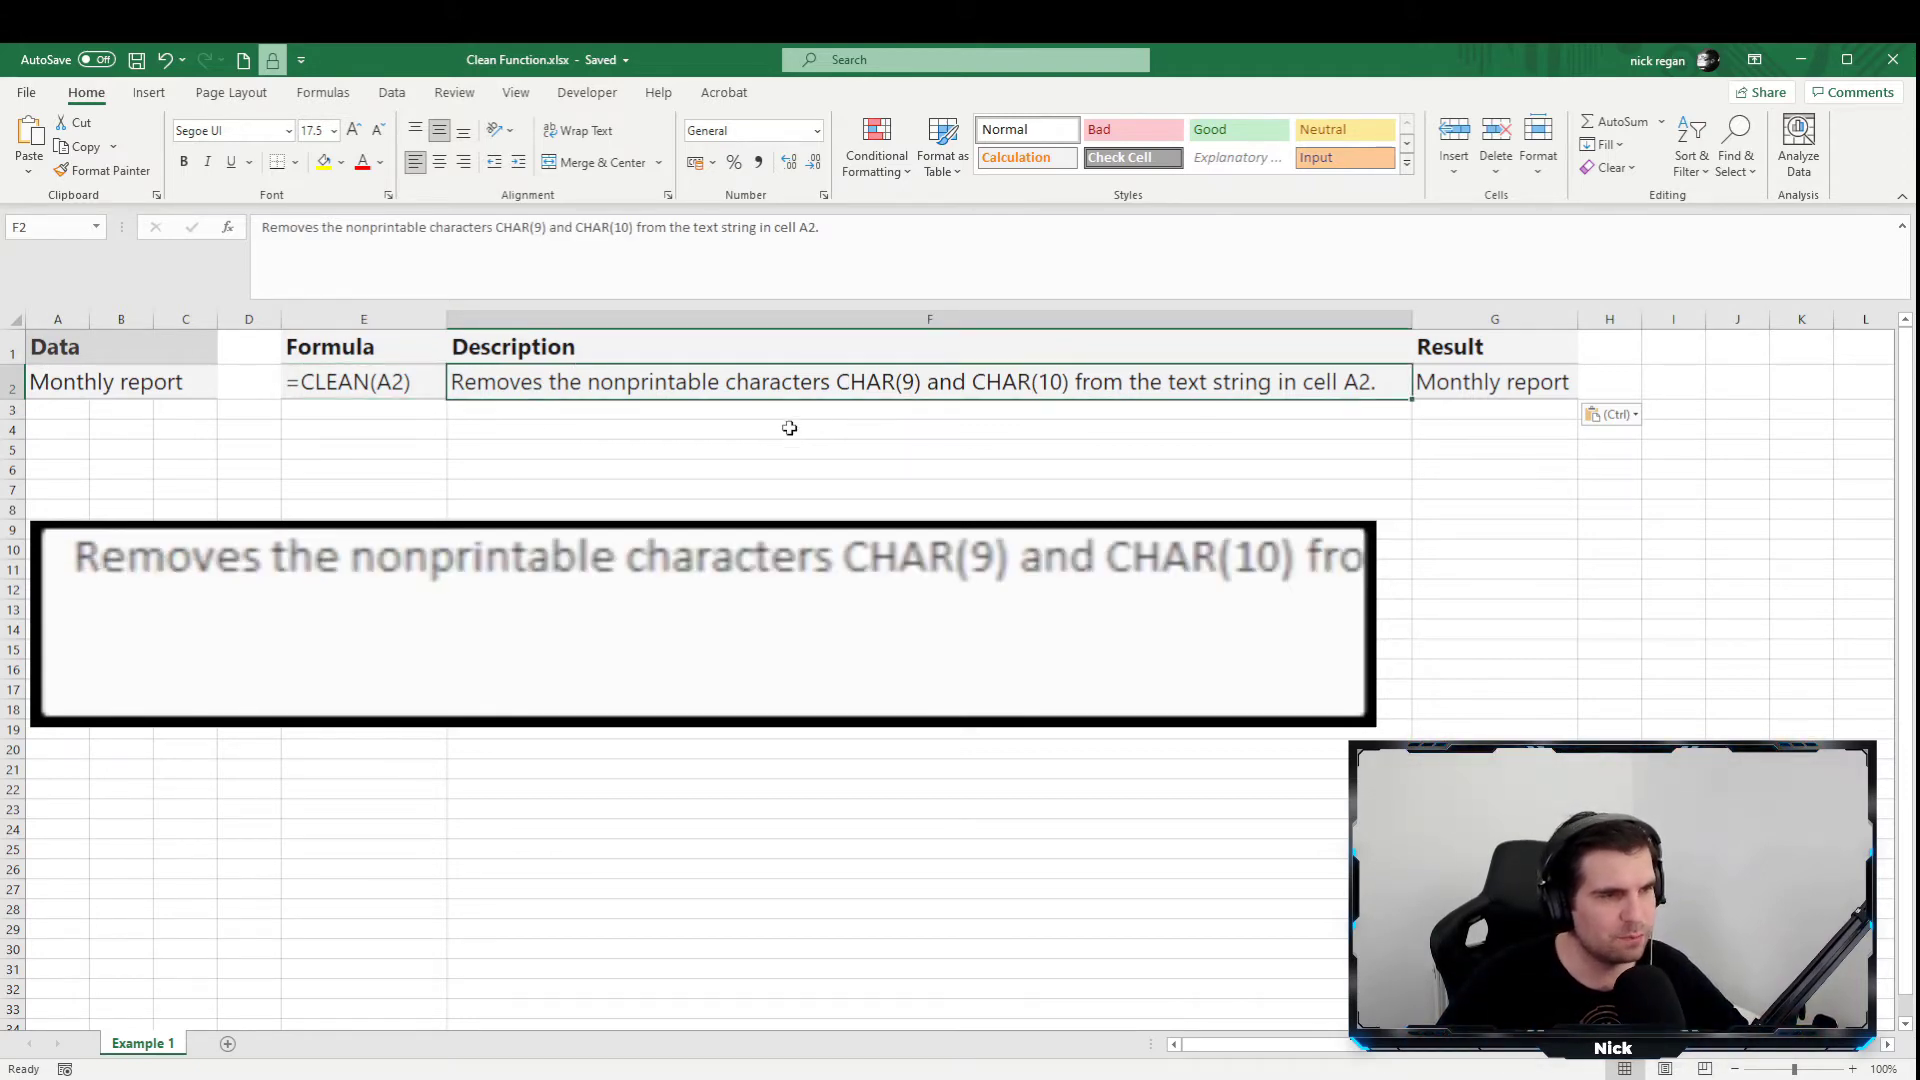
mouse_move(1021, 434)
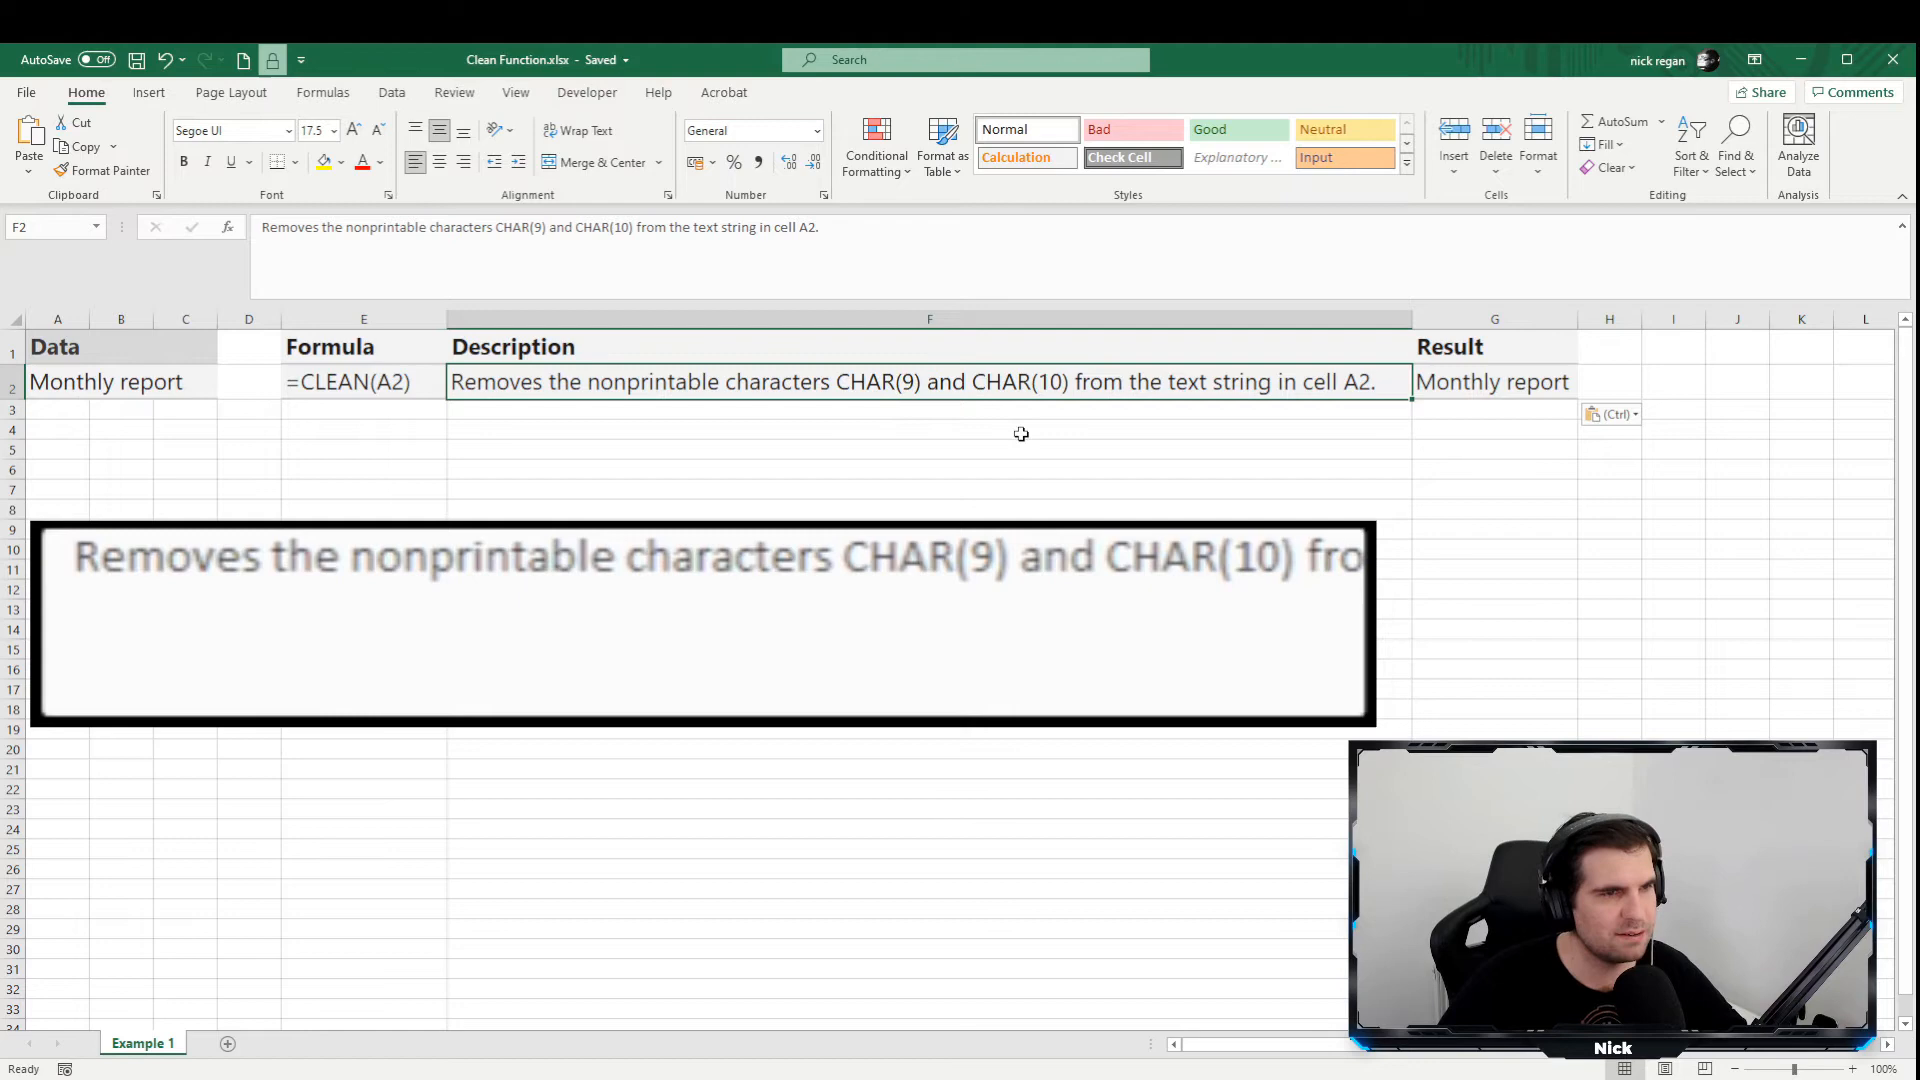
mouse_move(919, 489)
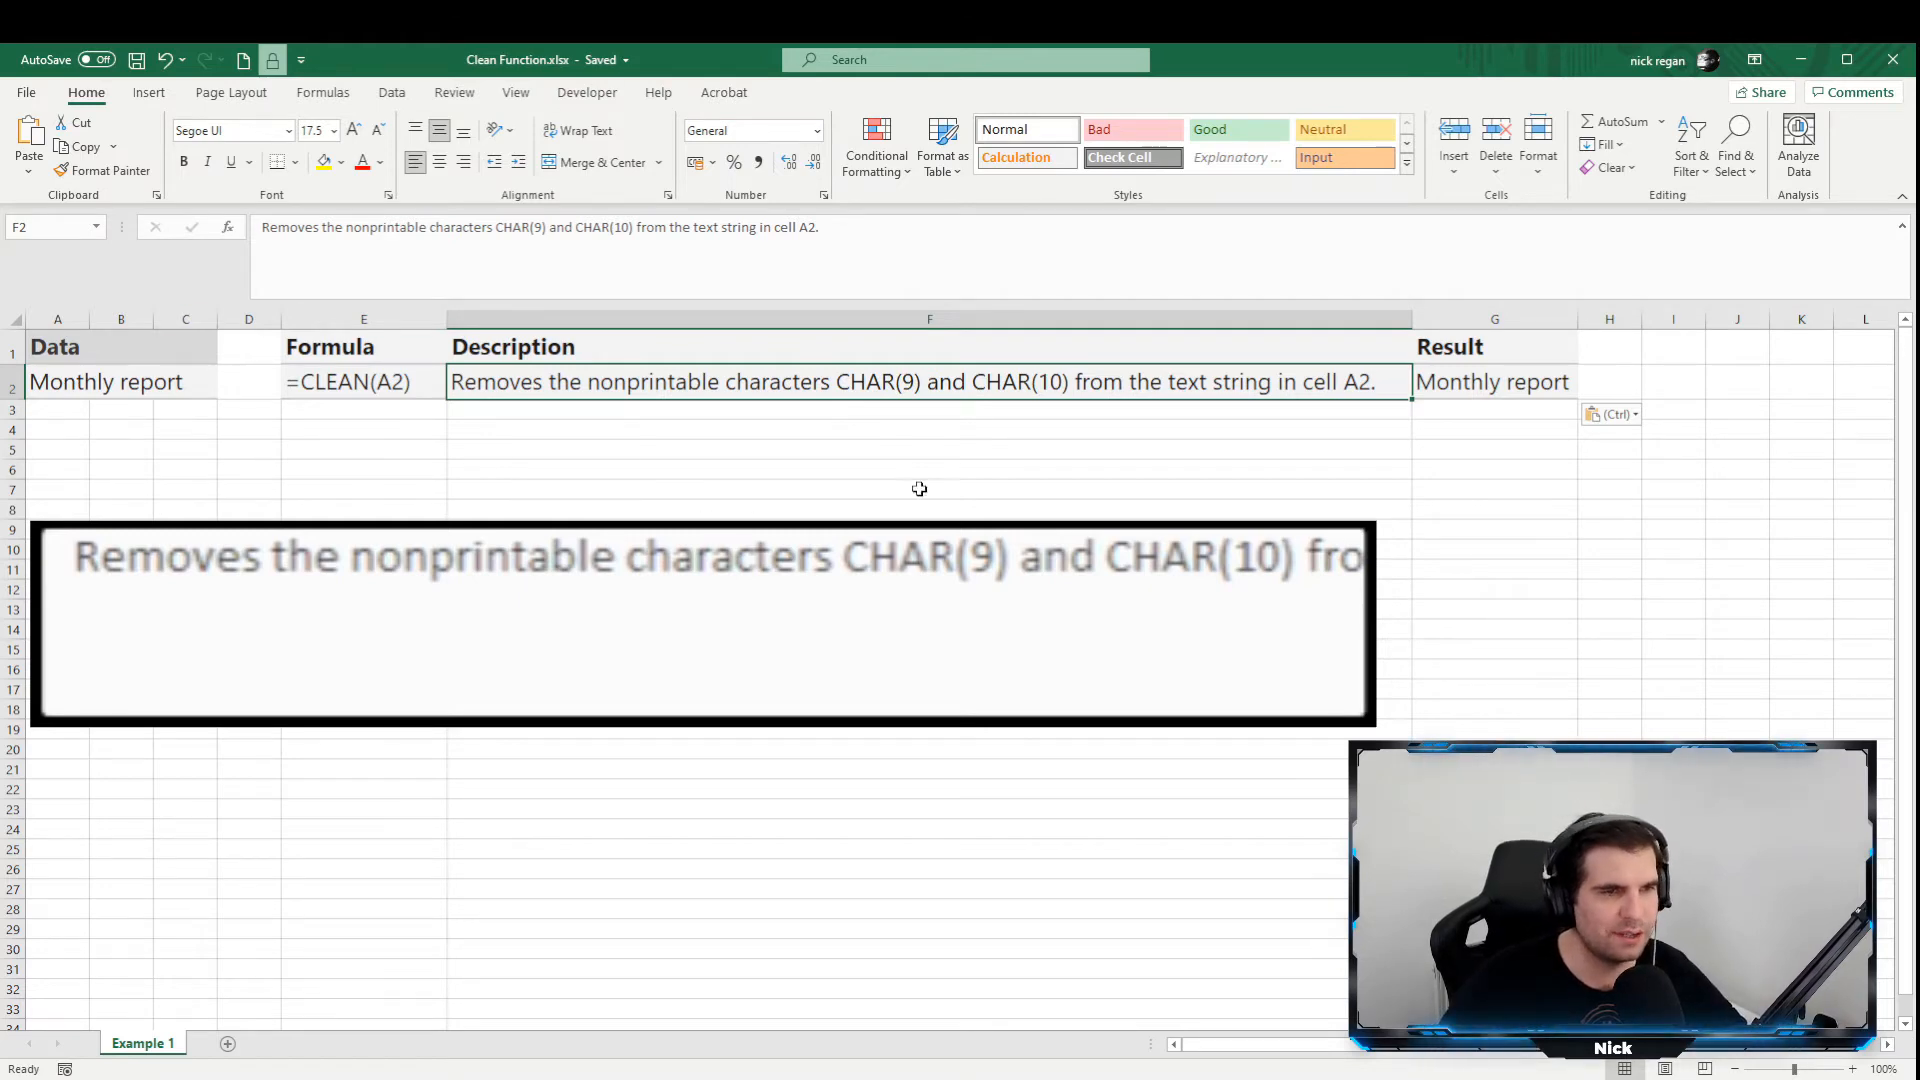
Confirm =CLEAN(A2) again in G2 so it still returns 'Monthly report'.
left_click(1437, 380)
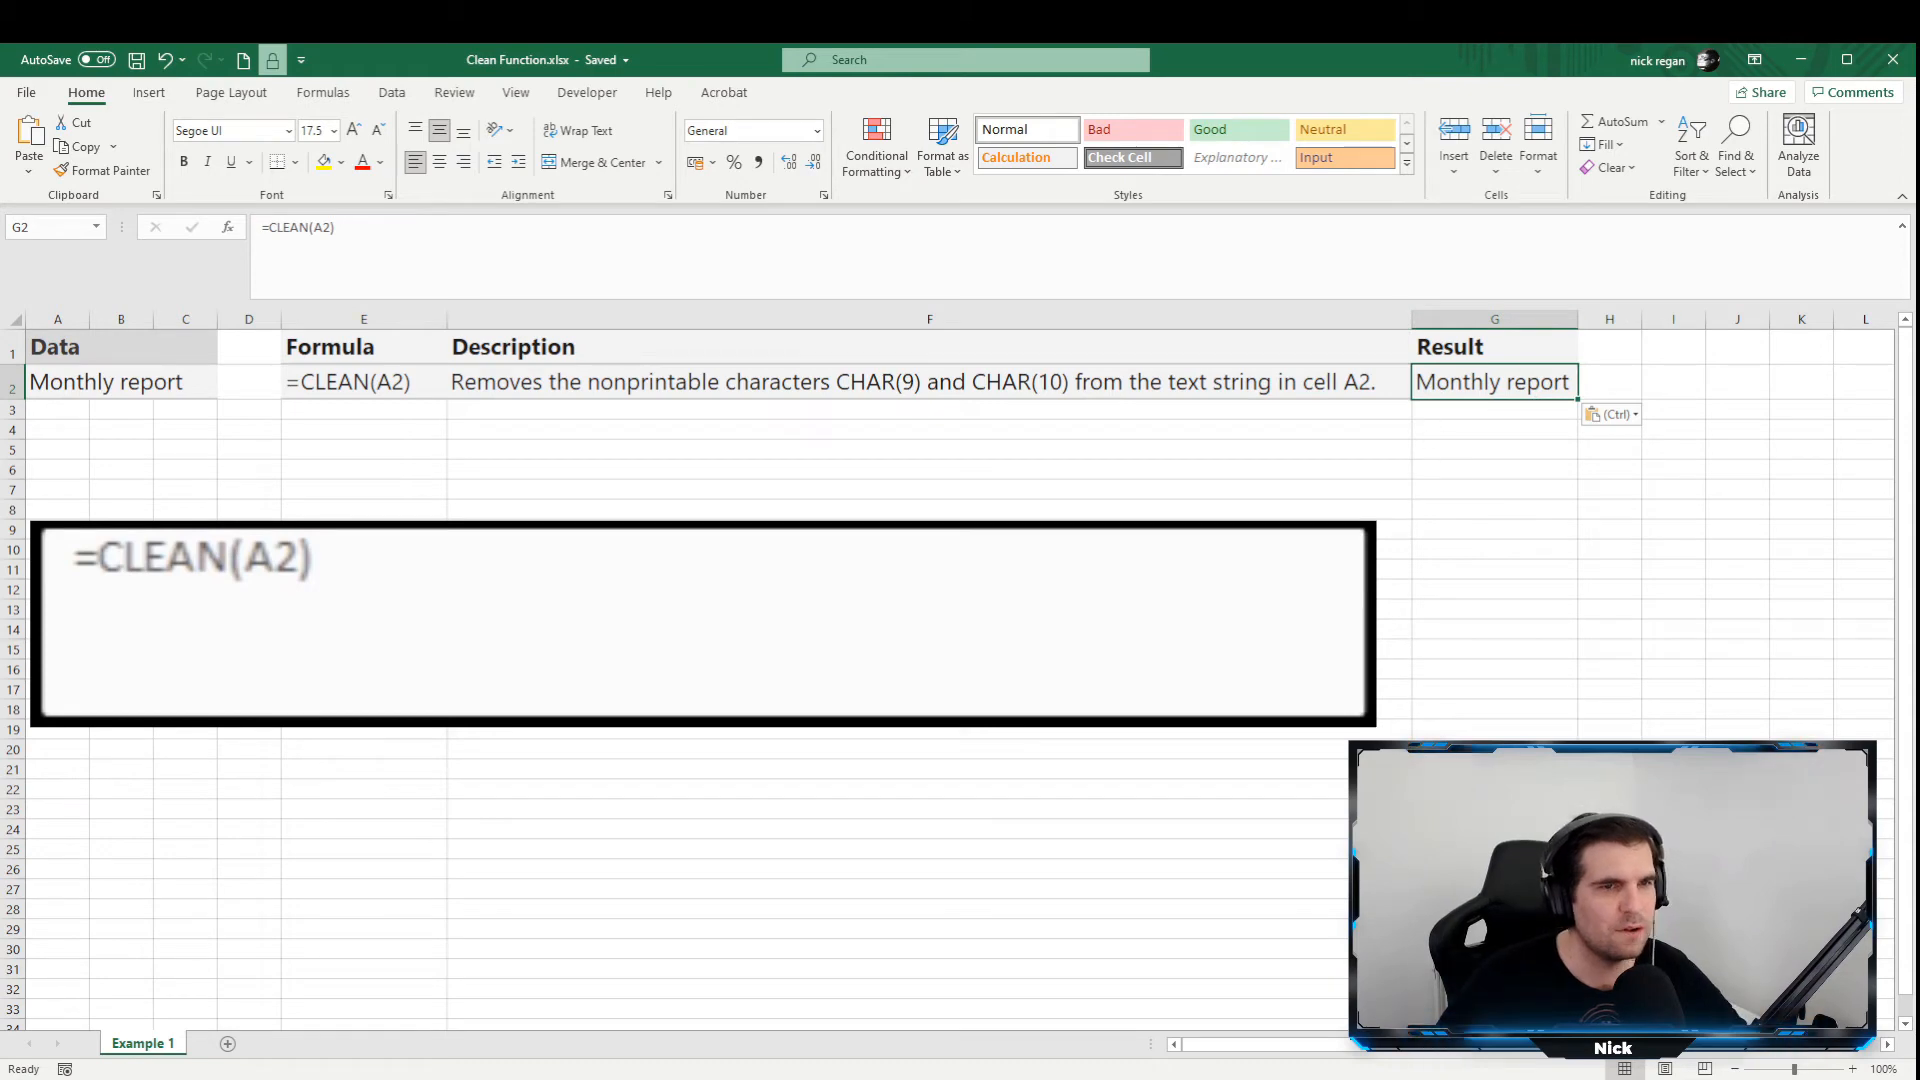
double_click(1494, 382)
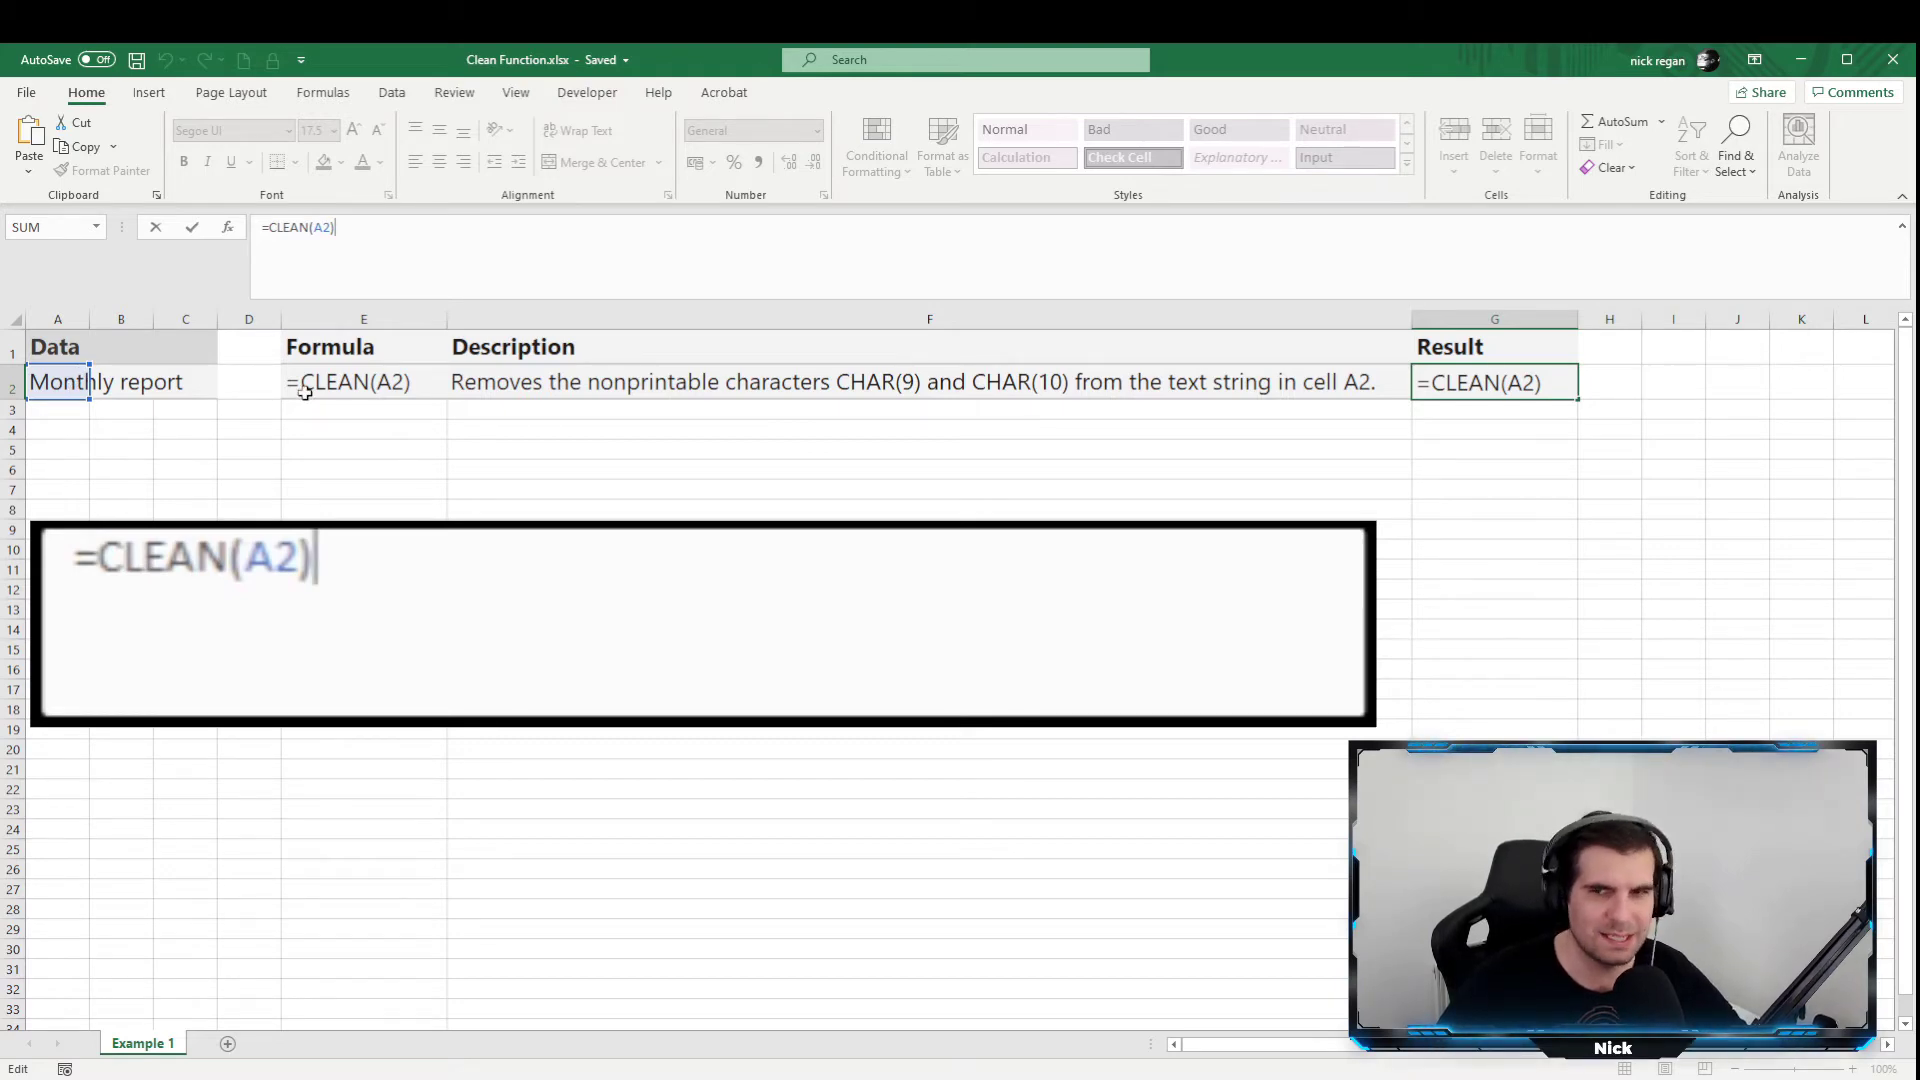
key("Enter")
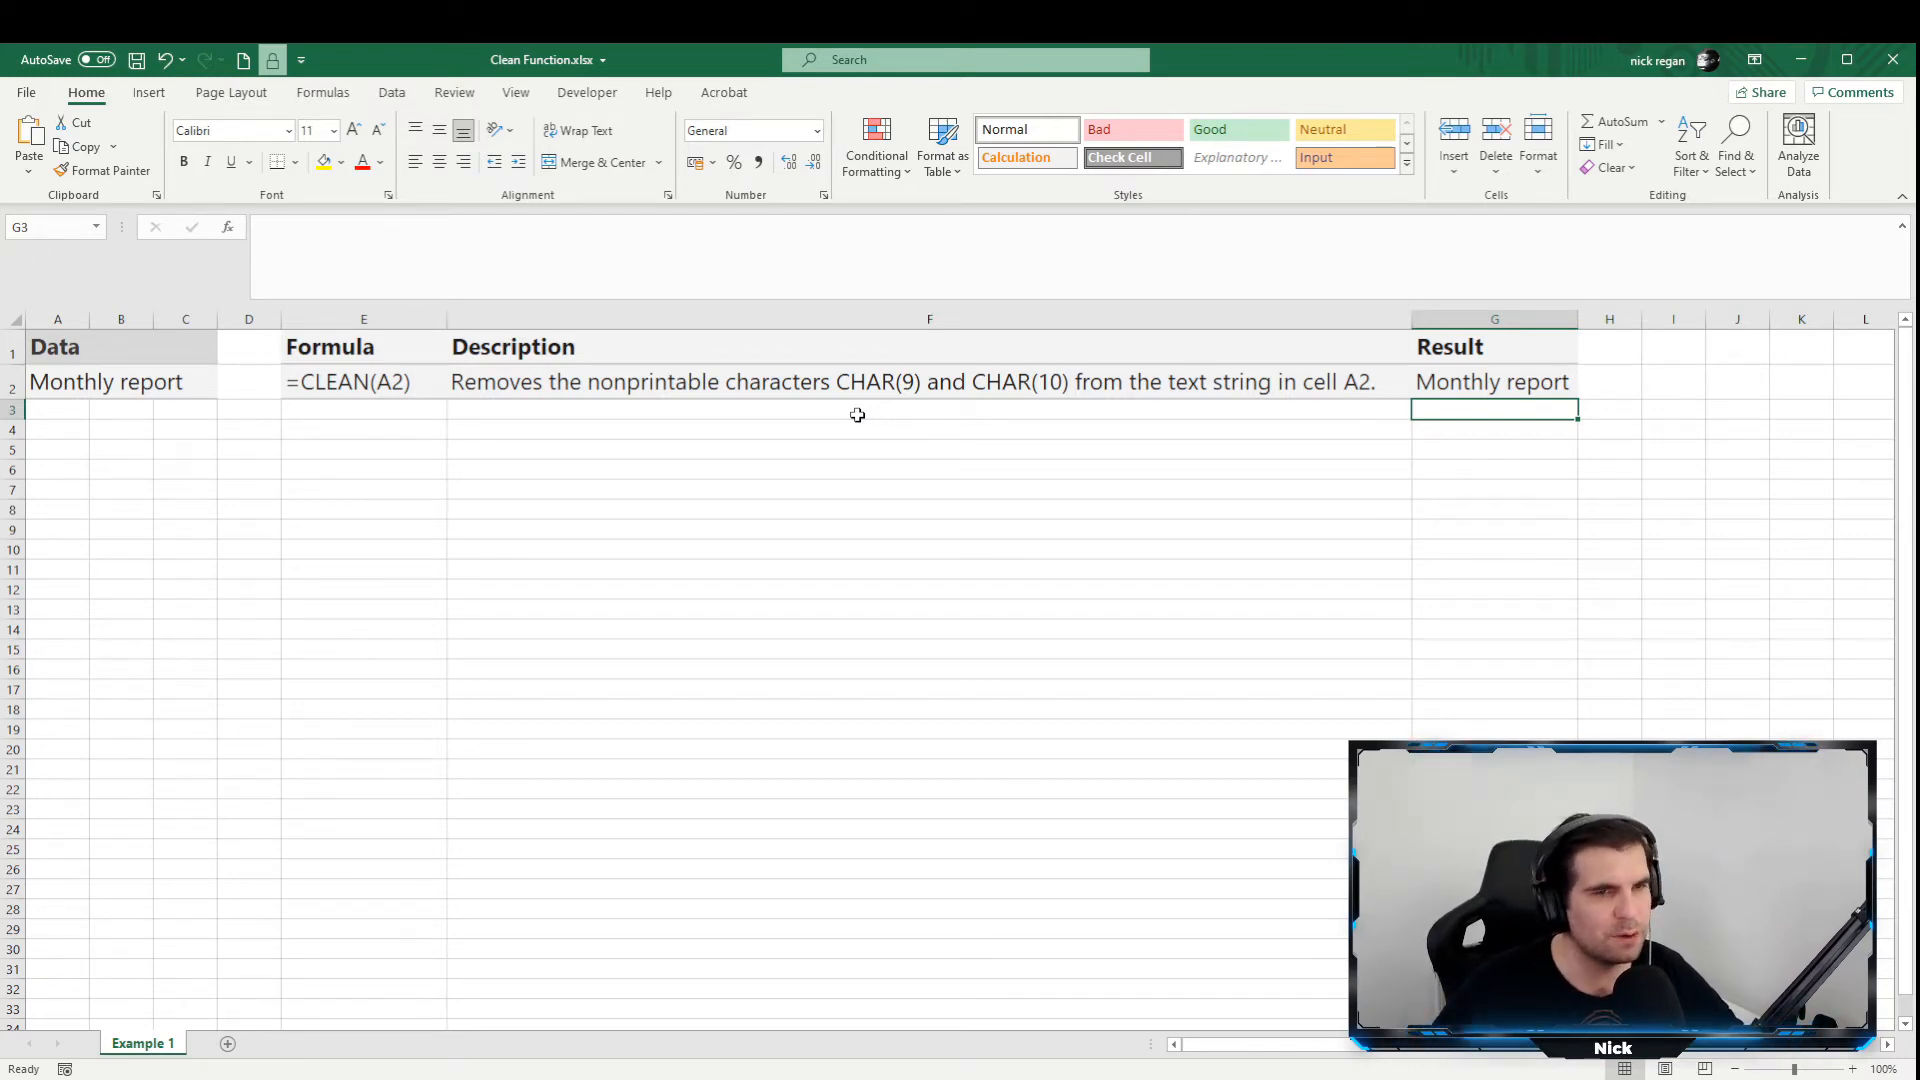
mouse_move(752, 441)
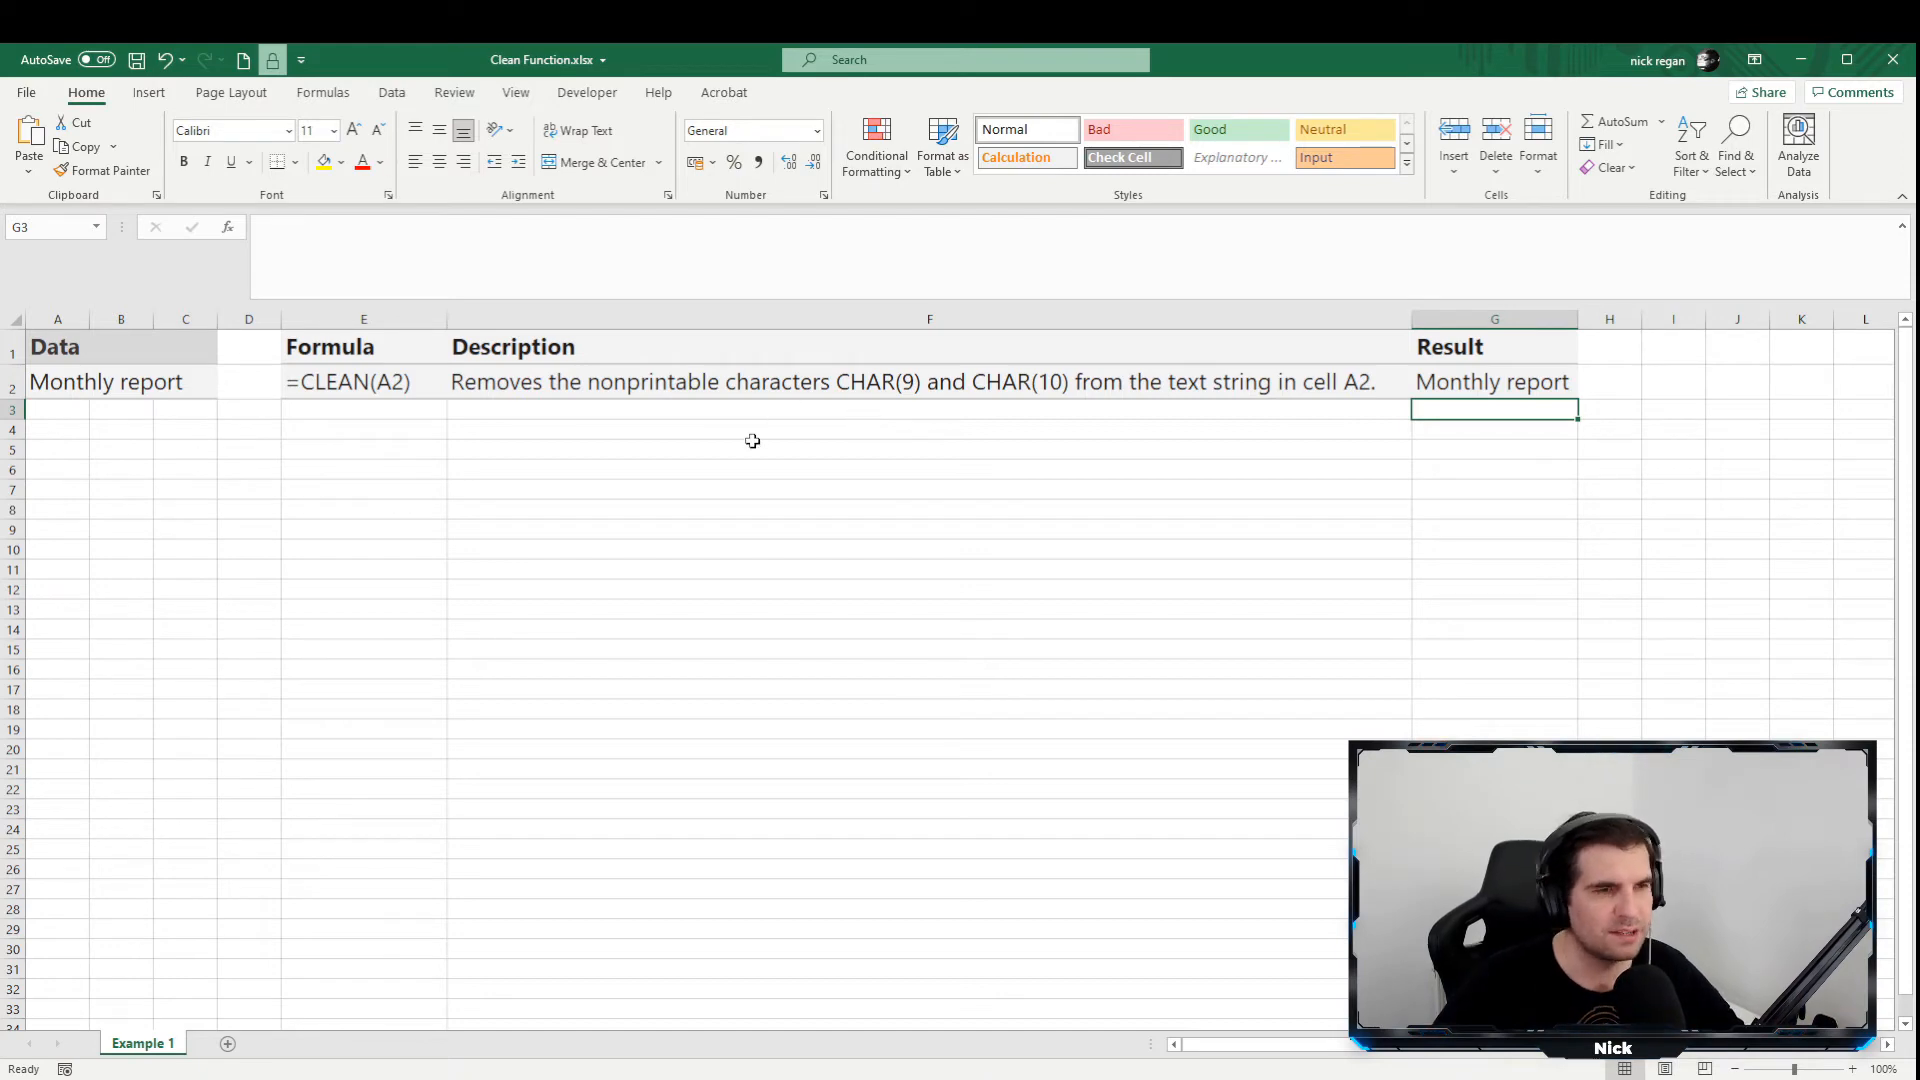
mouse_move(760, 468)
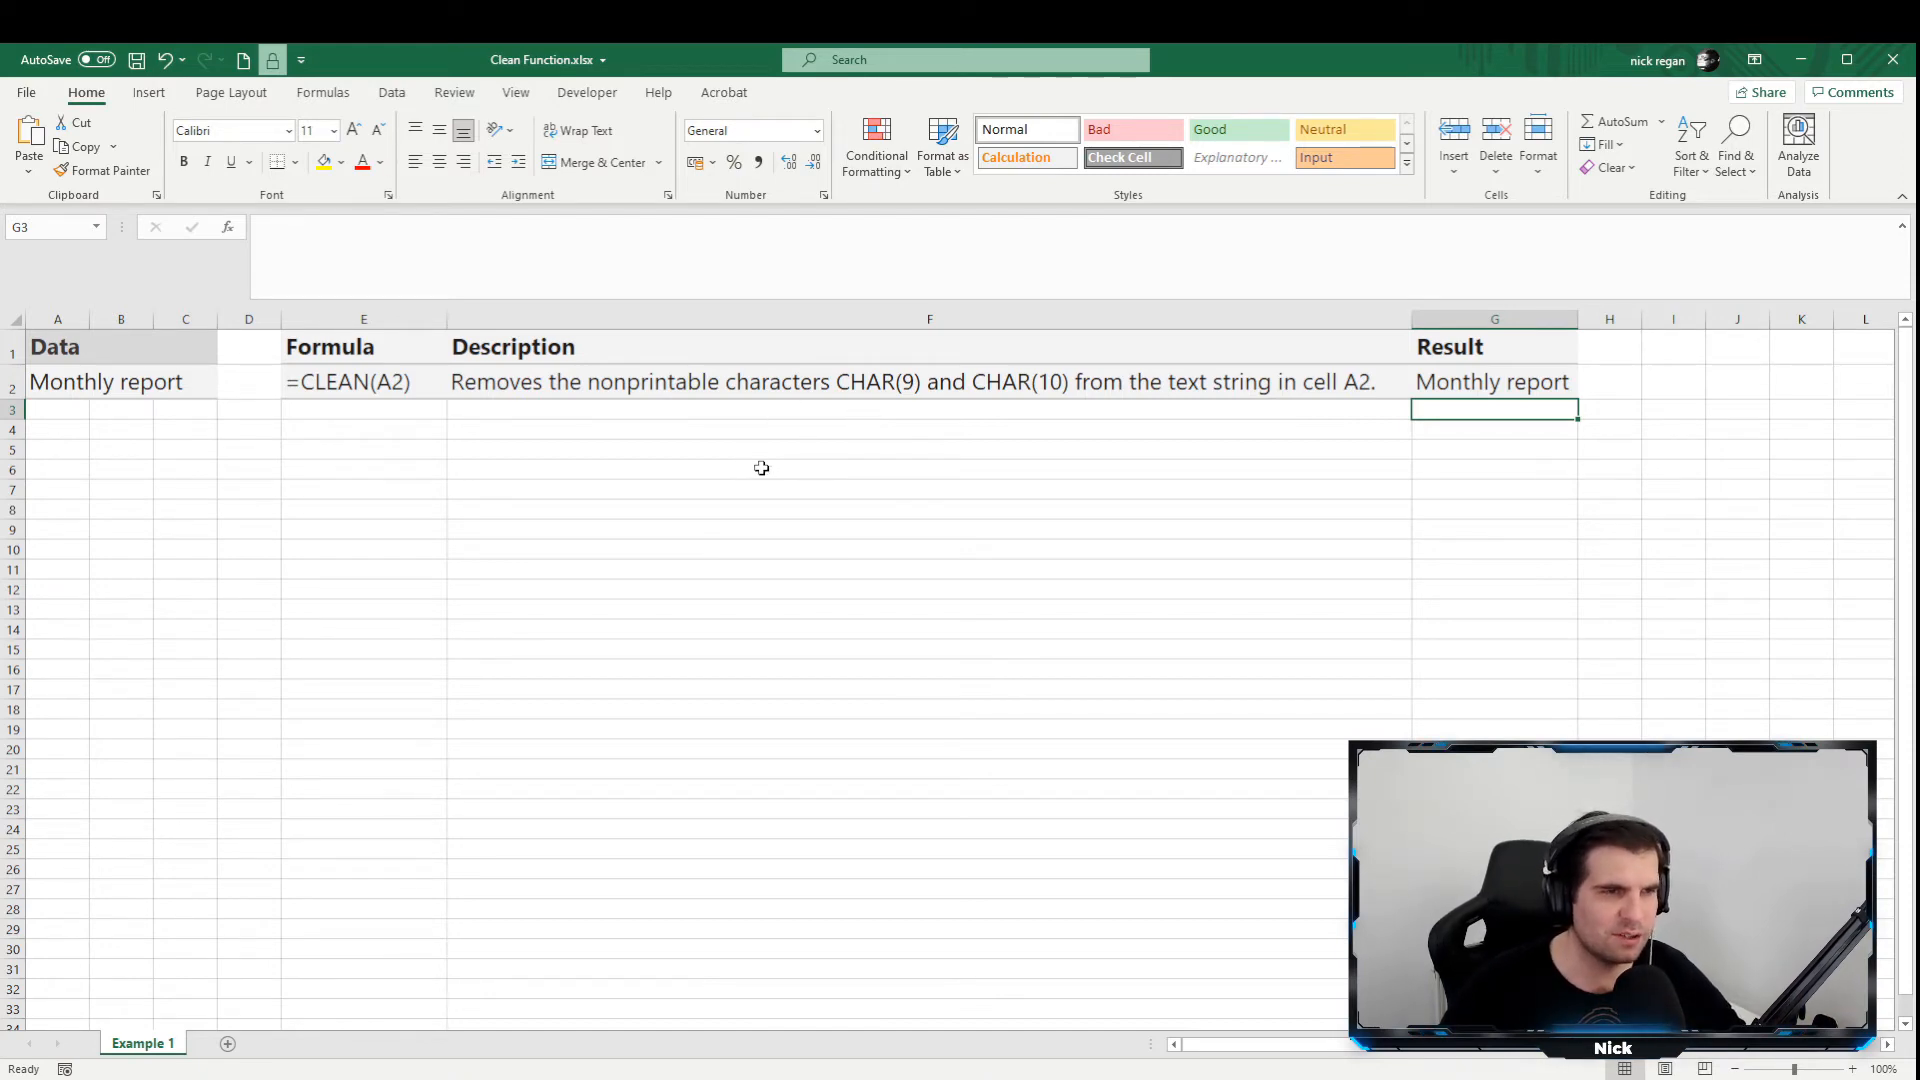